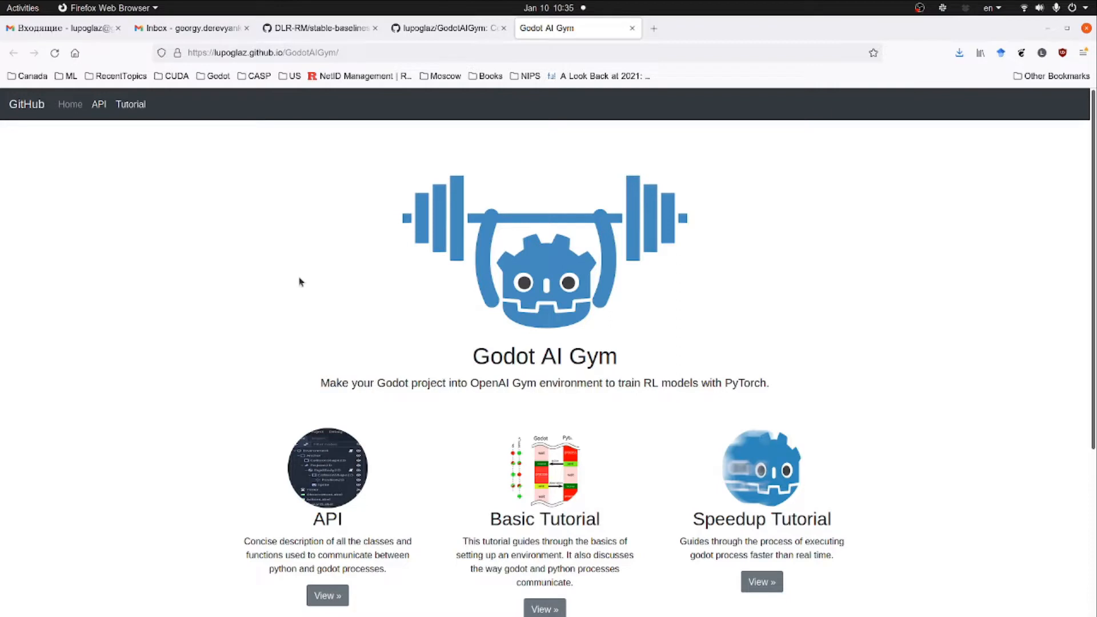
pyautogui.moveTo(520, 495)
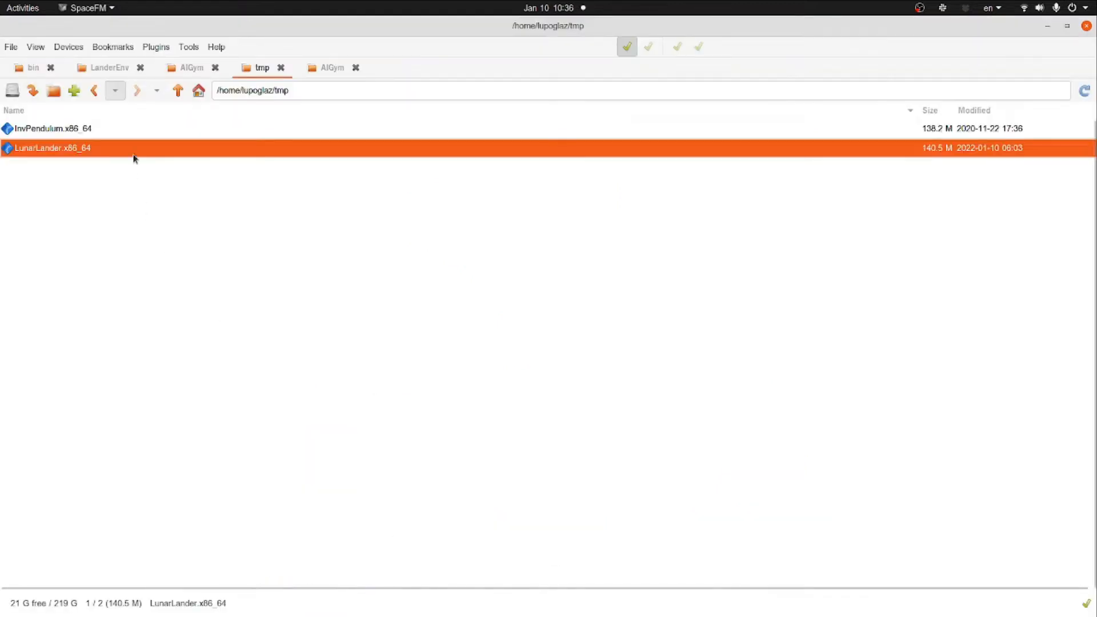
# - Launch LunarLander.x86_64 from the tmp folder in SpaceFM
pyautogui.doubleClick(52, 147)
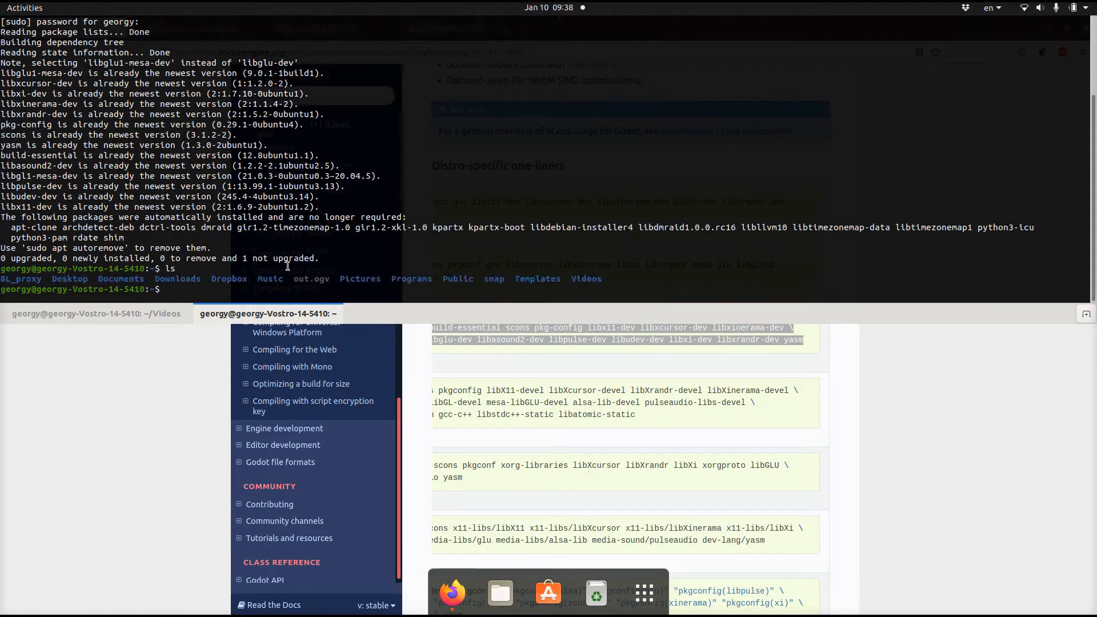
# - Create the Projects directory with mkdir and look up the Godot GitHub repository
pyautogui.write('mkdir Projects')
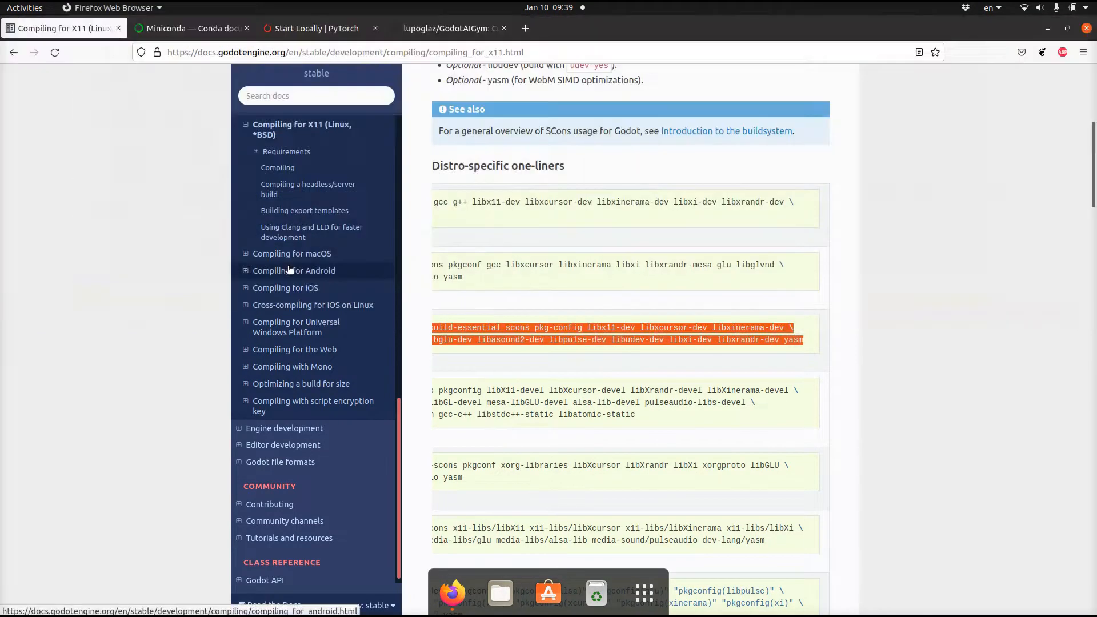
pyautogui.write('godot githu')
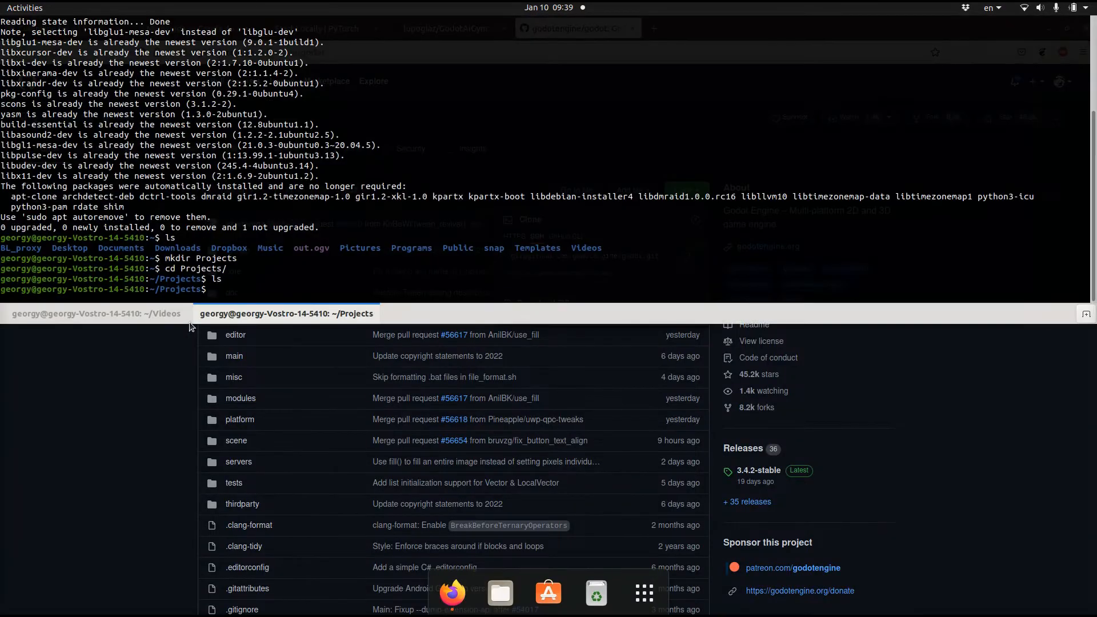
pyautogui.write('git clone git@github.com:godotengine/godot.git')
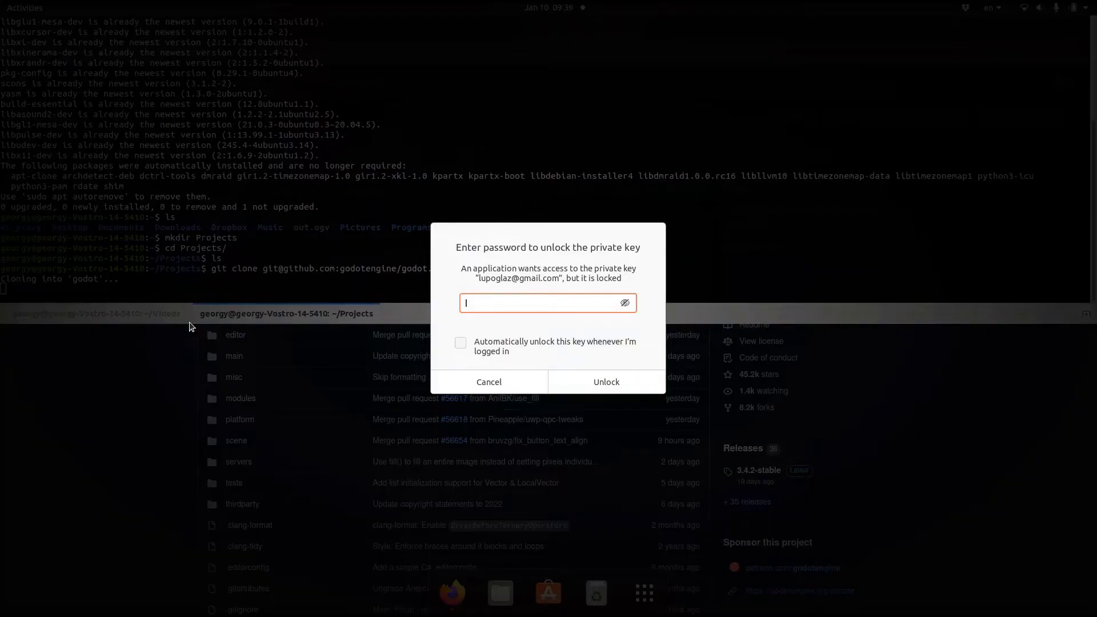
pyautogui.click(606, 381)
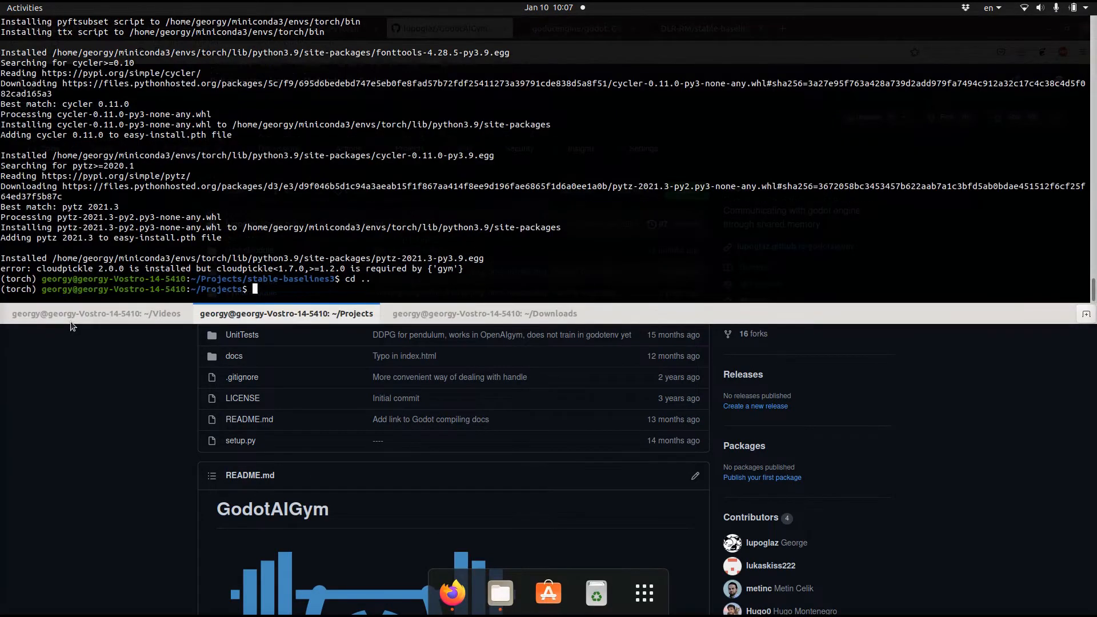
pyautogui.write('git clone git@github.com:lupoglaz/GodotAIGym.git')
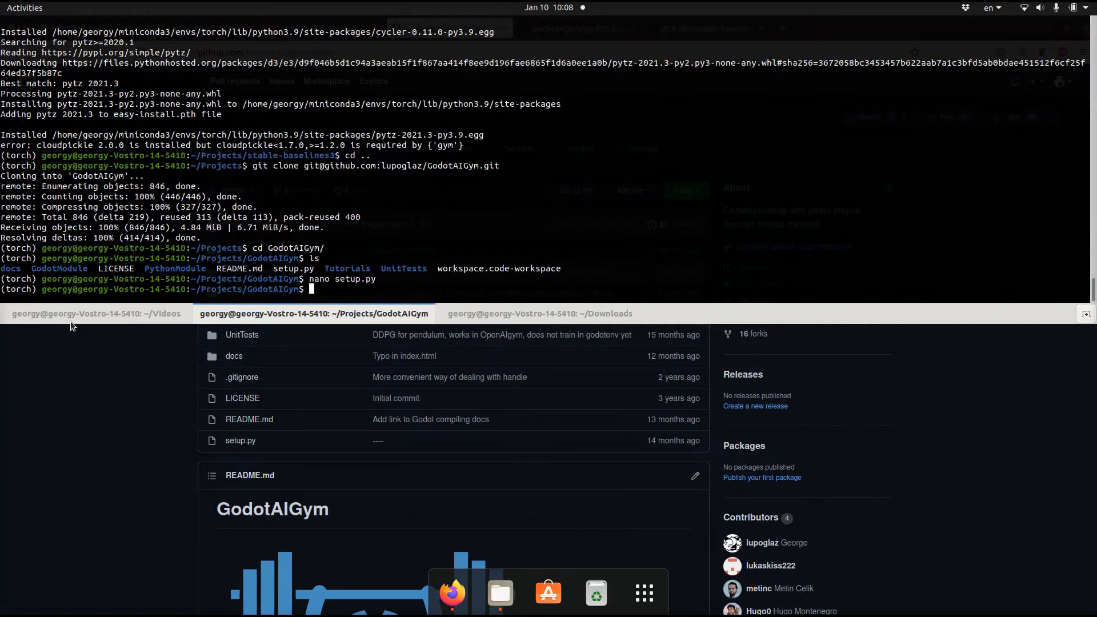
pyautogui.write('python setup.py')
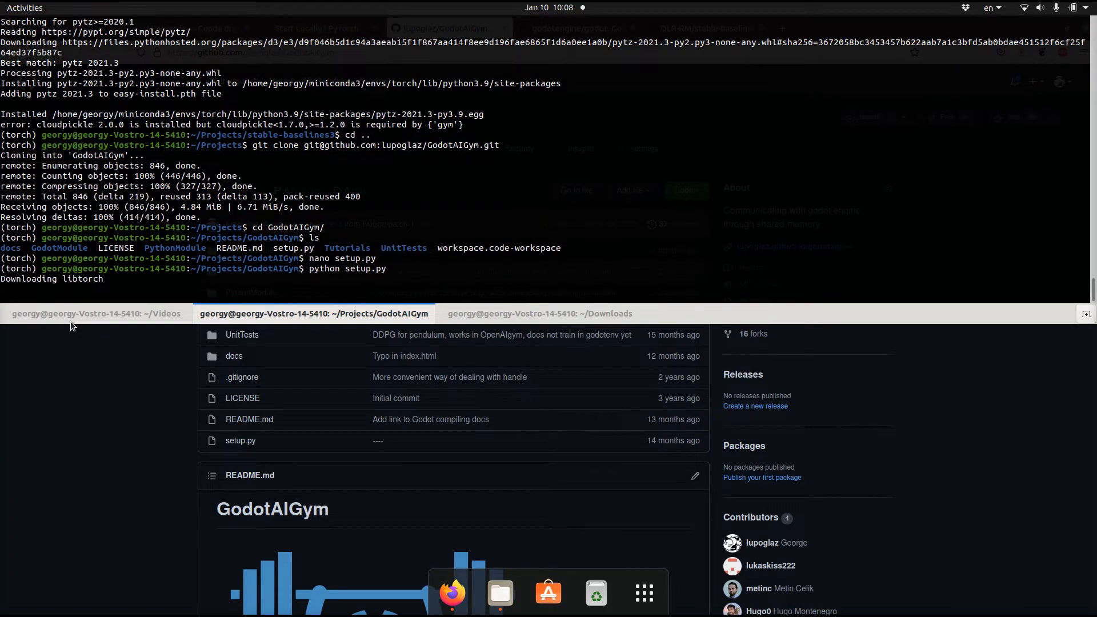